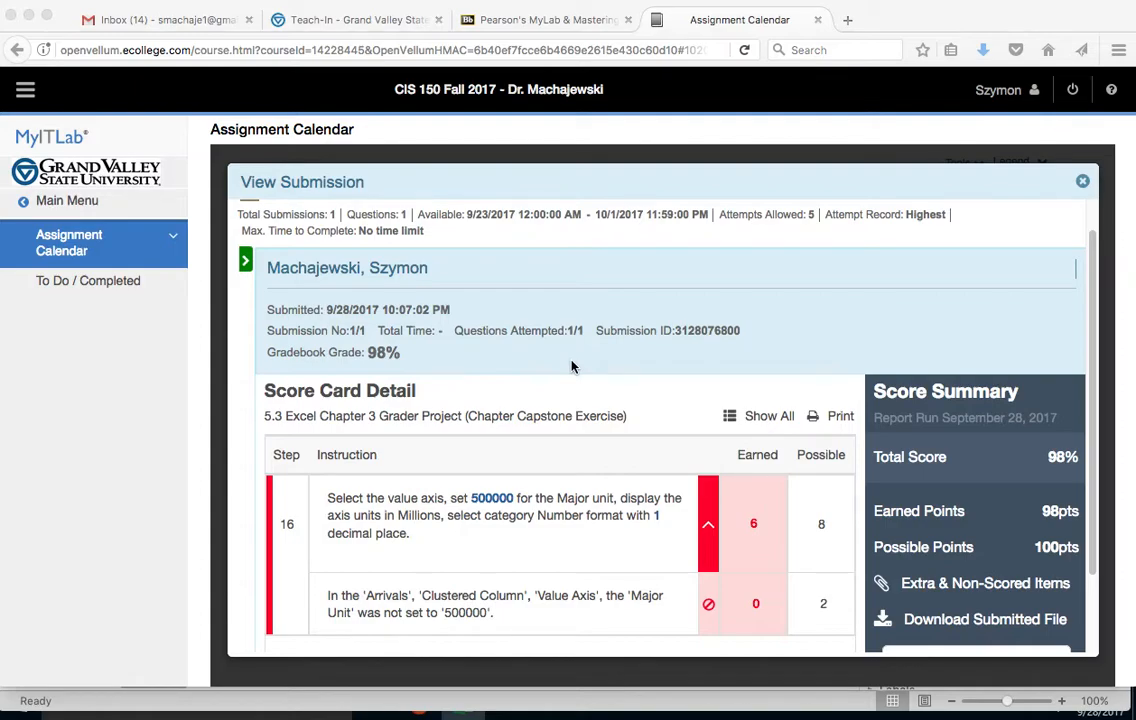
pyautogui.moveTo(495, 498)
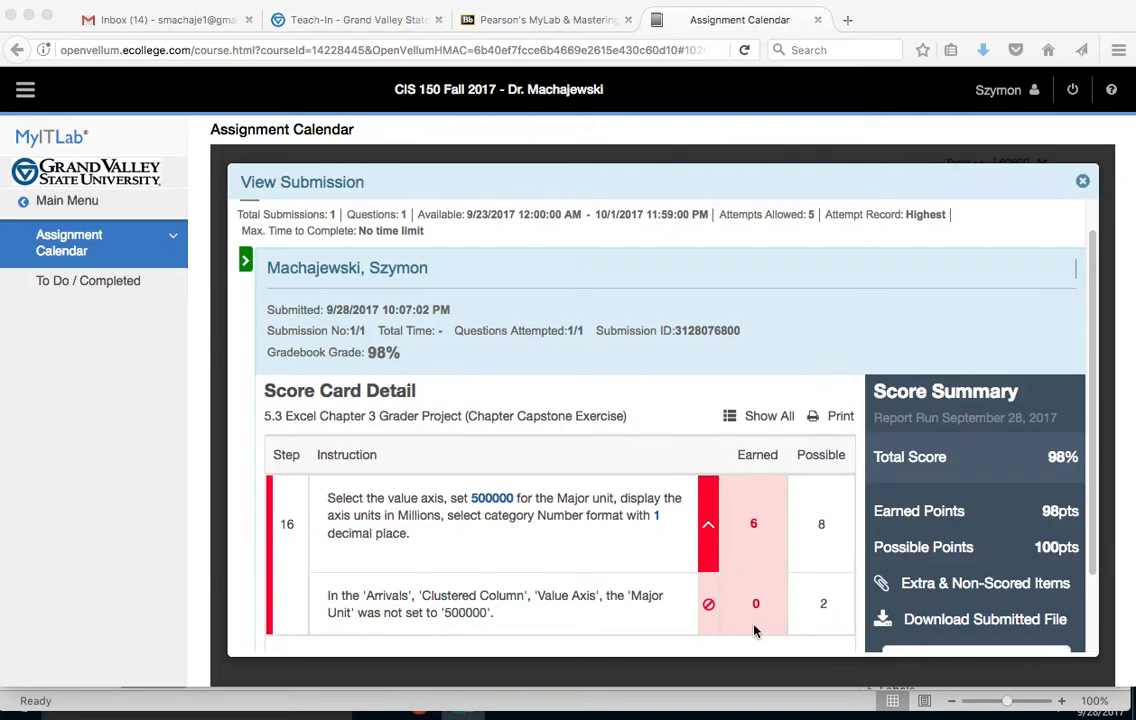
pyautogui.moveTo(556, 533)
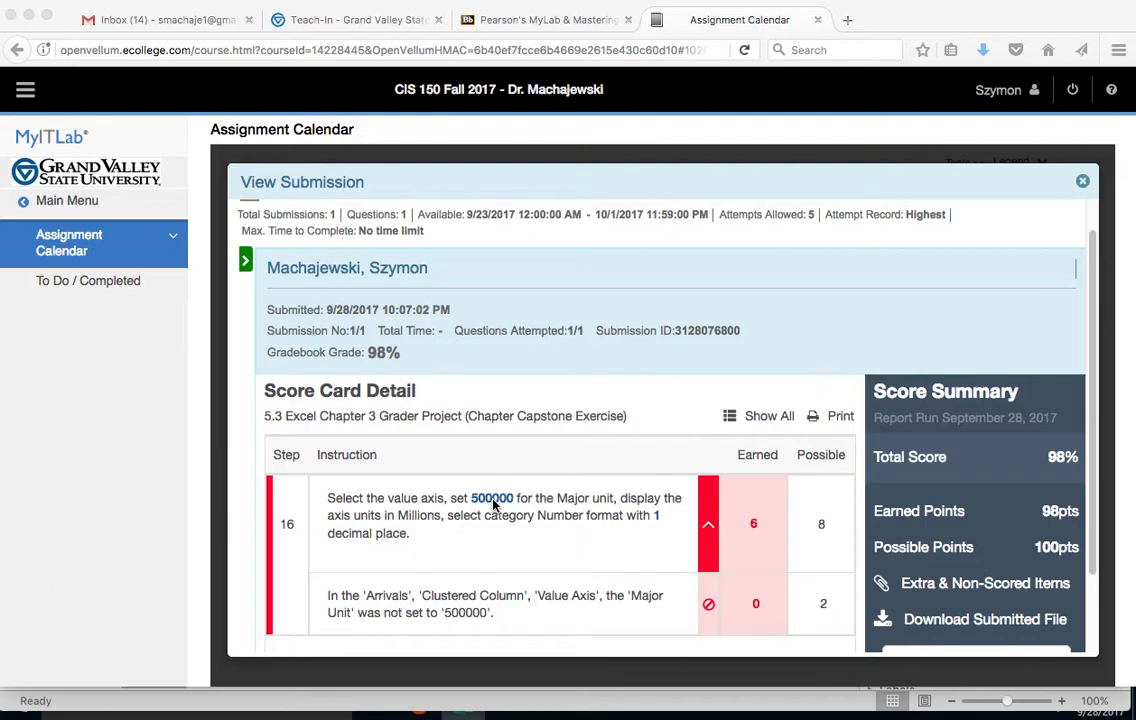
pyautogui.moveTo(617, 500)
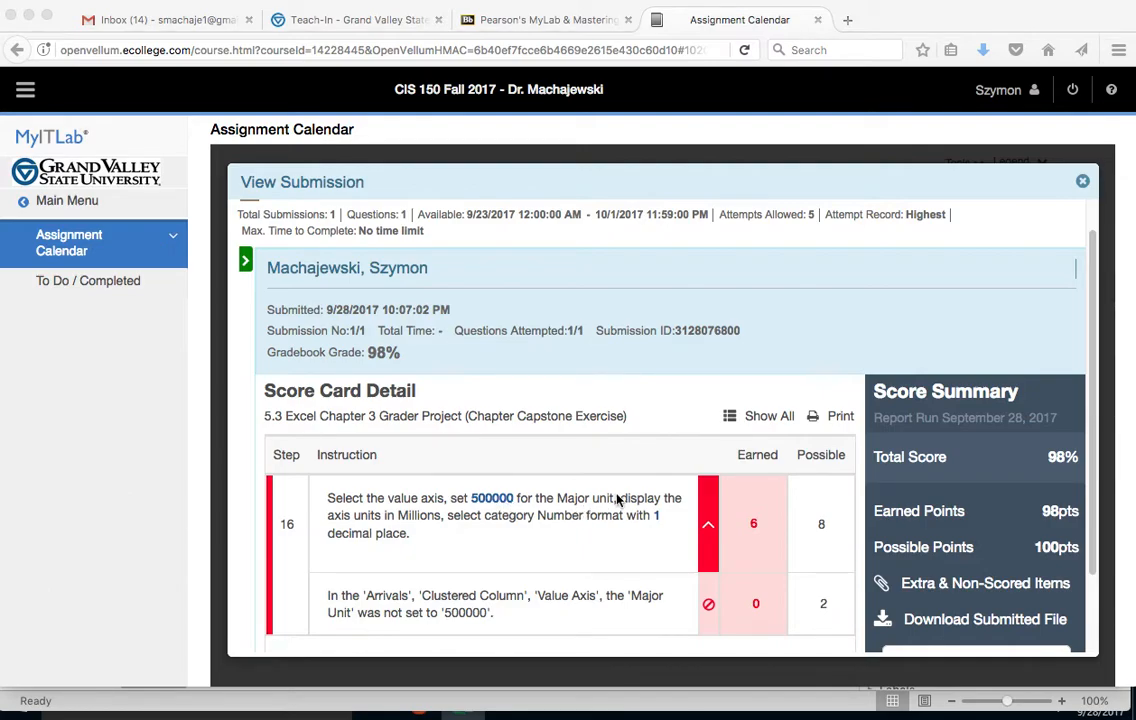
pyautogui.moveTo(441, 511)
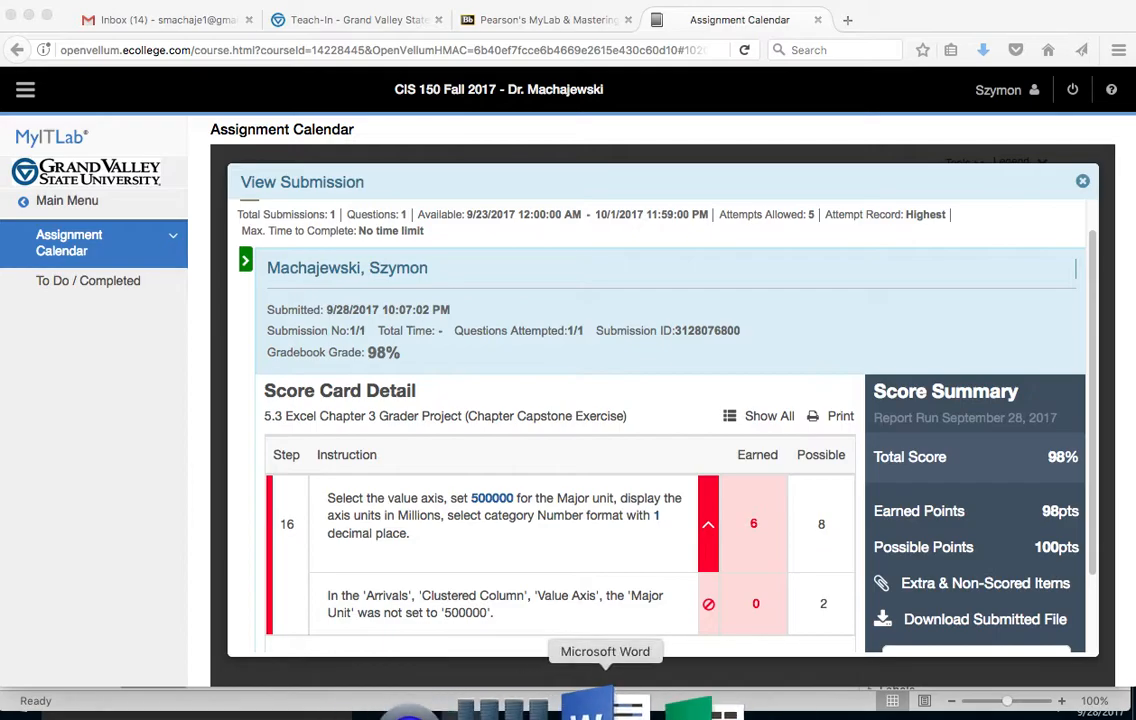
# - Switch to Excel and select the Arrivals chart's value axis to view its 500000 major unit
pyautogui.click(604, 700)
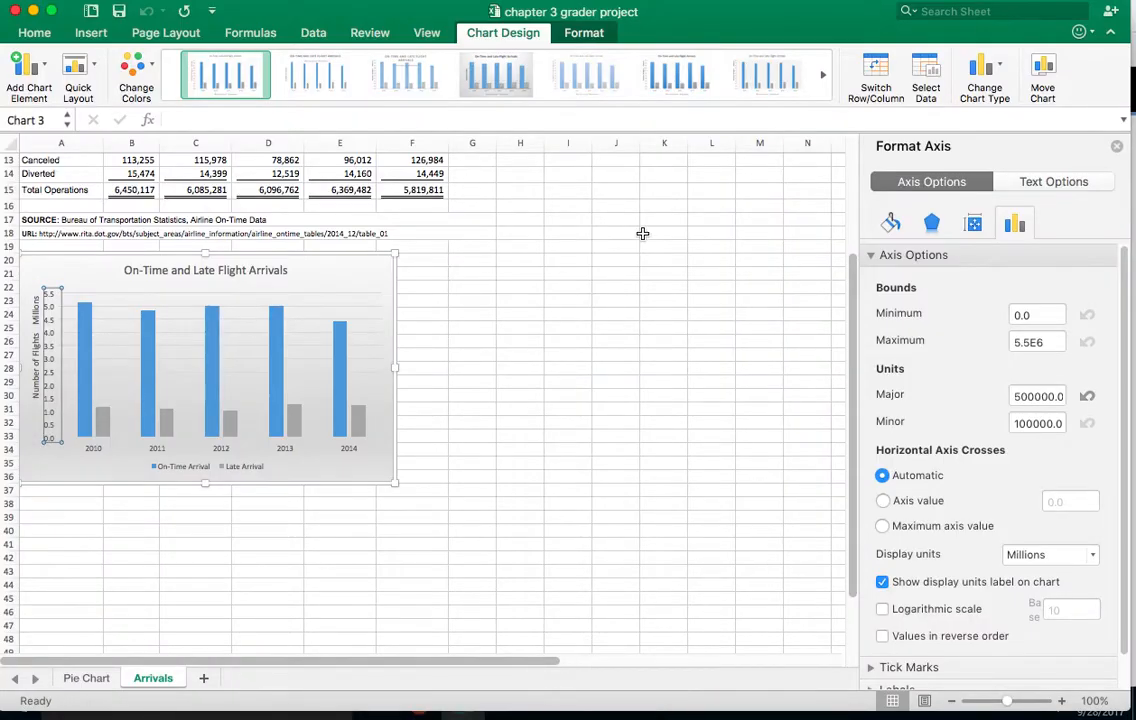
pyautogui.moveTo(52, 307)
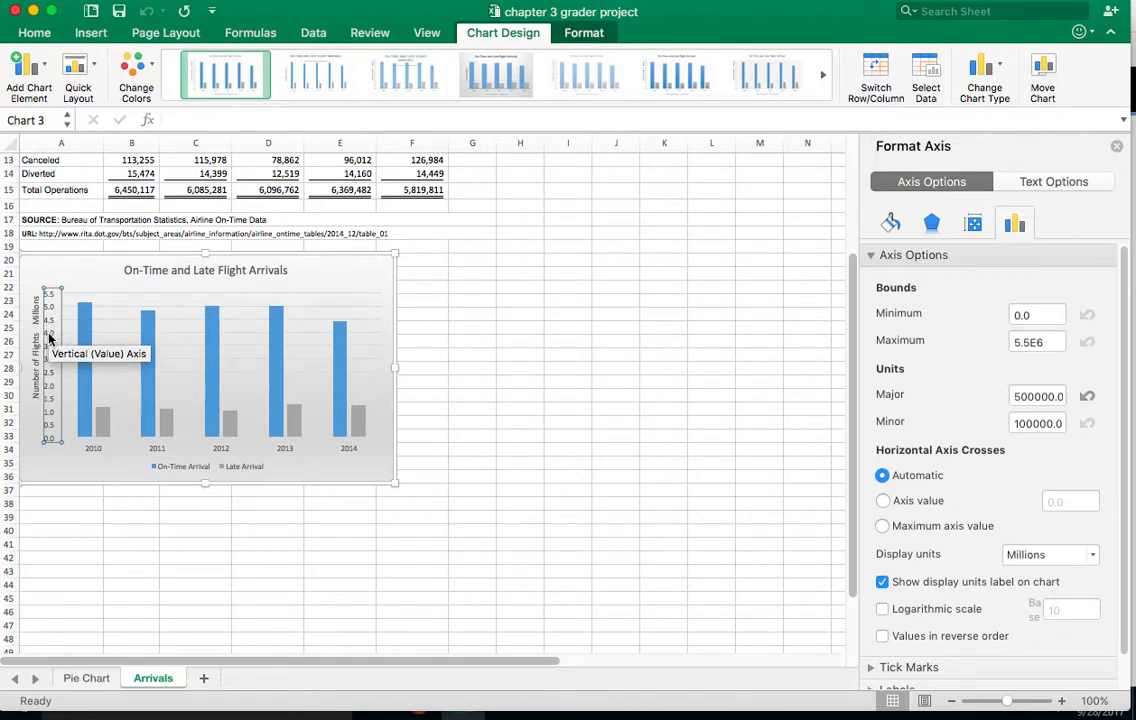
pyautogui.moveTo(852, 243)
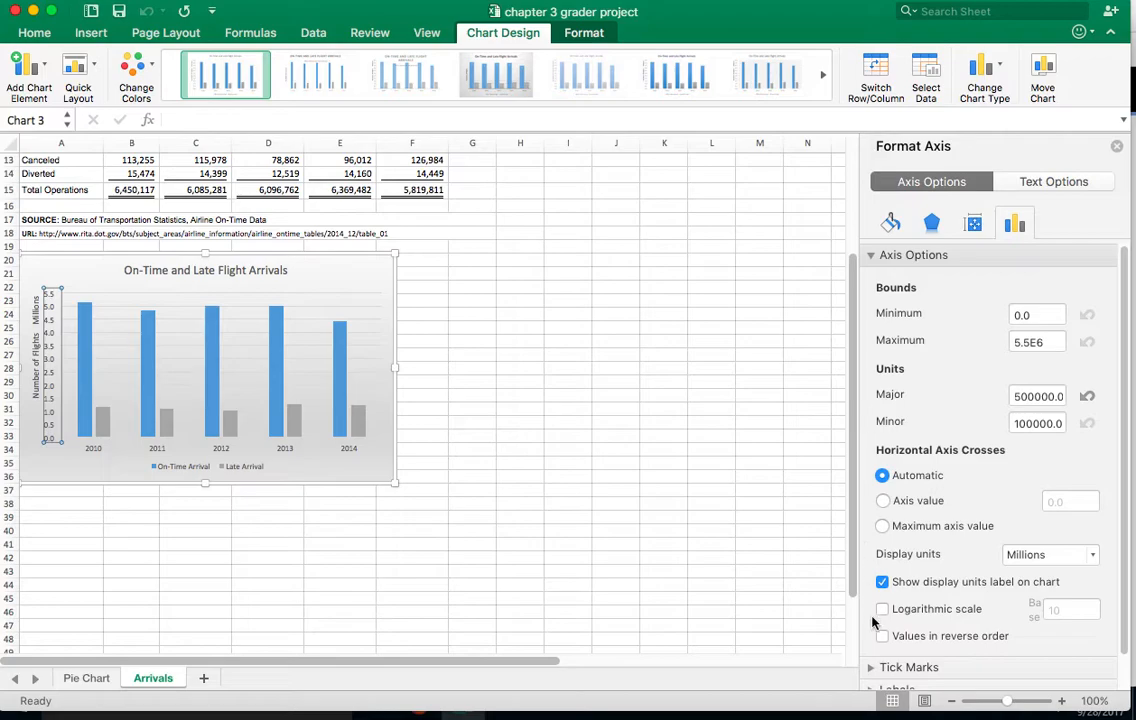
pyautogui.click(1036, 395)
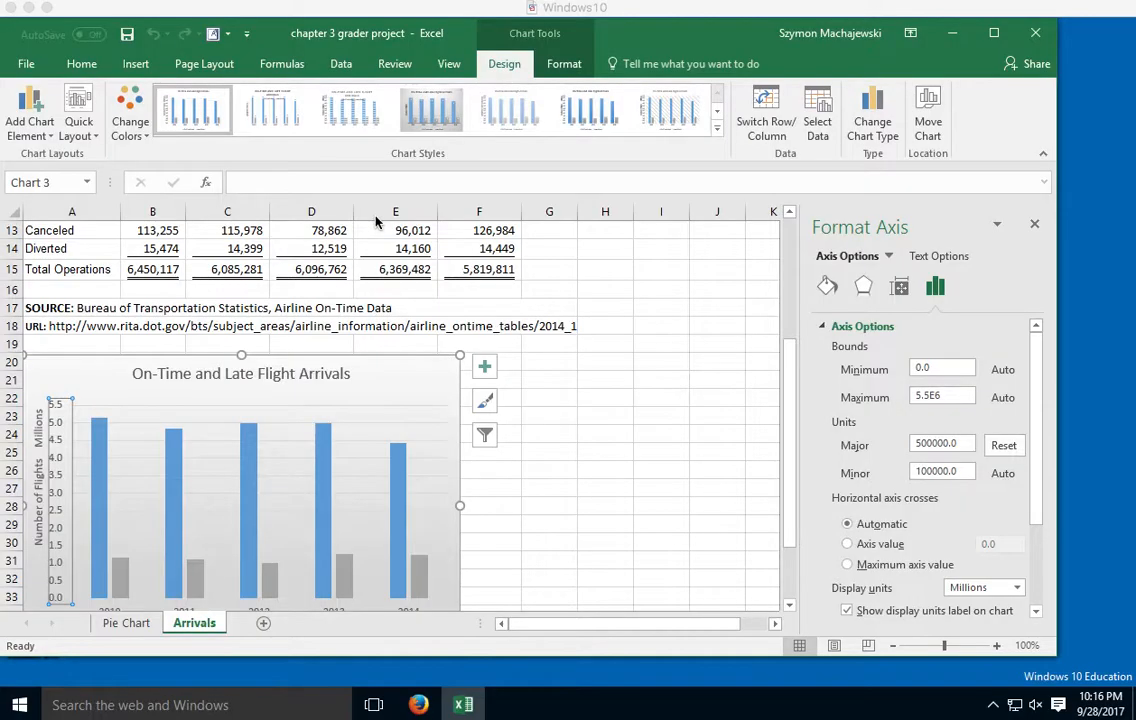
pyautogui.moveTo(565, 155)
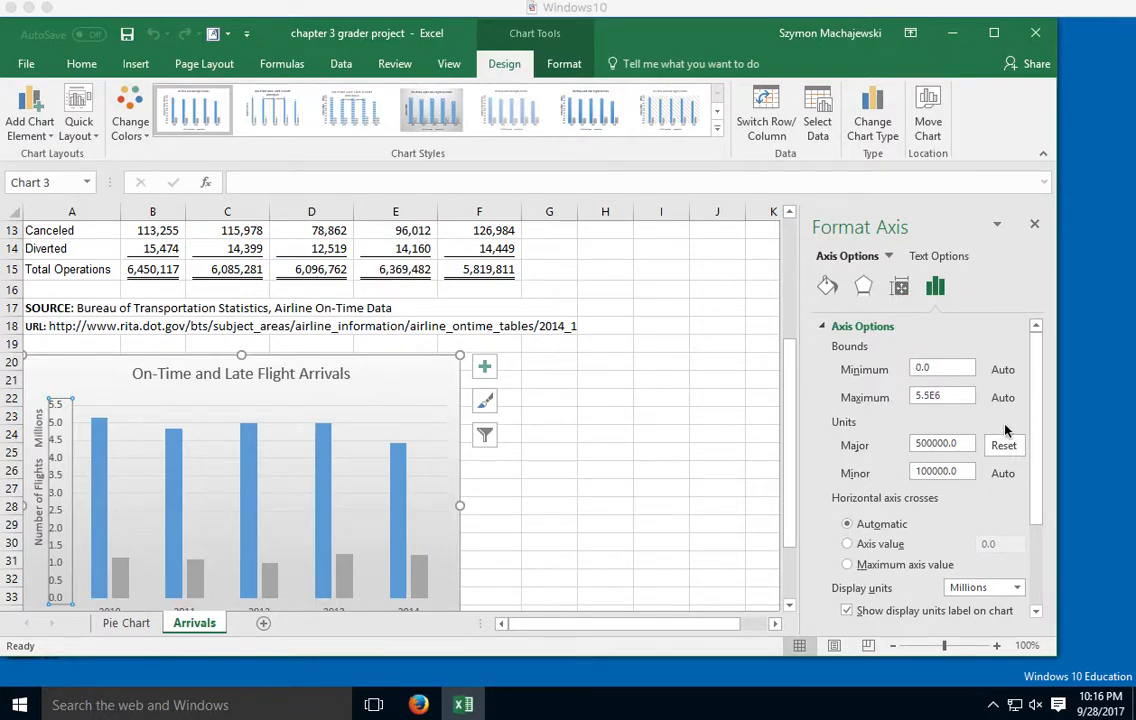
pyautogui.moveTo(63, 451)
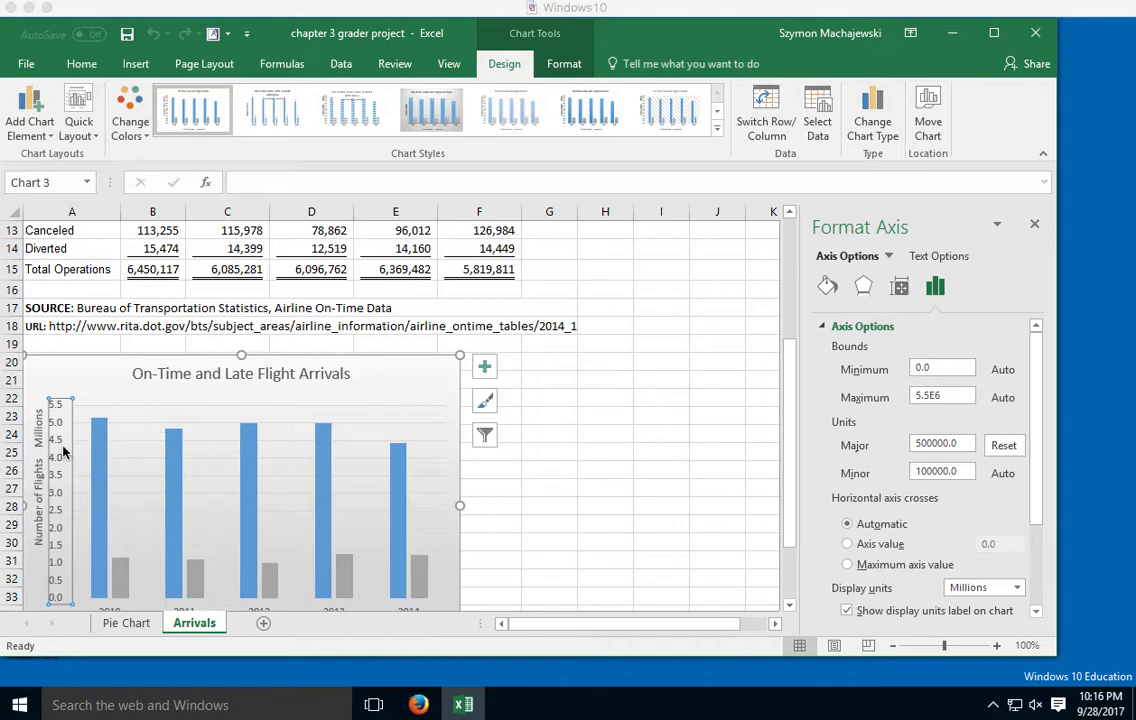
pyautogui.moveTo(599, 397)
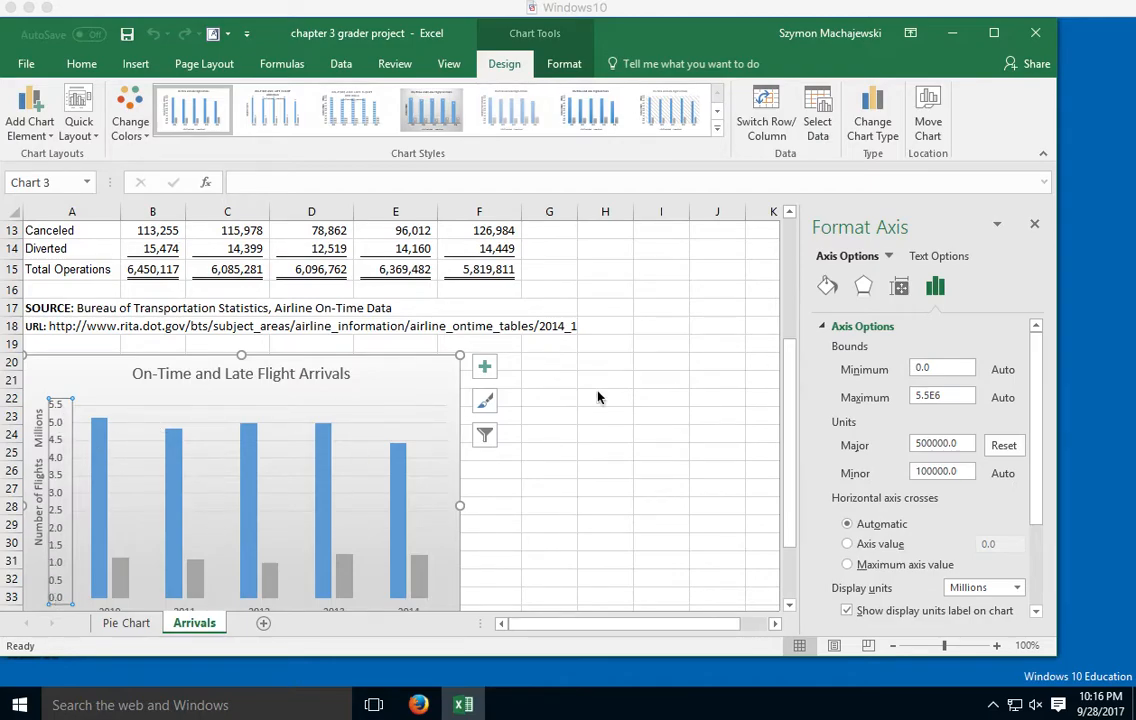
pyautogui.moveTo(643, 384)
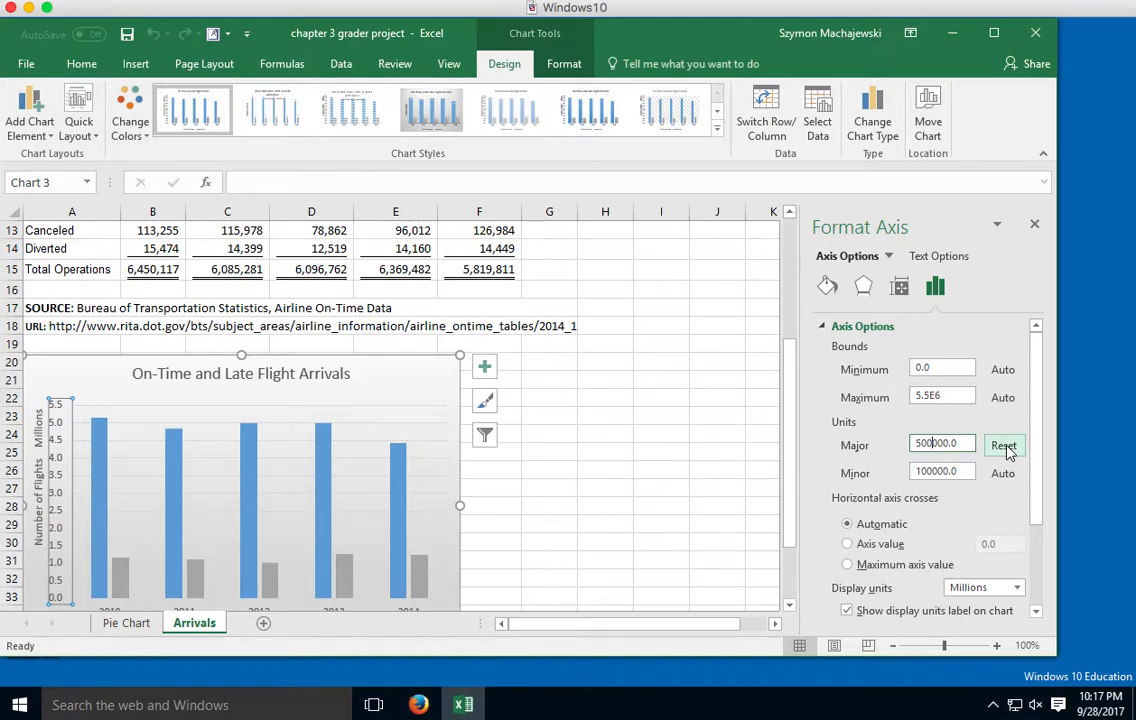
# - Reset the major unit to automatic and save, then enter 500000 and save again
pyautogui.click(1005, 445)
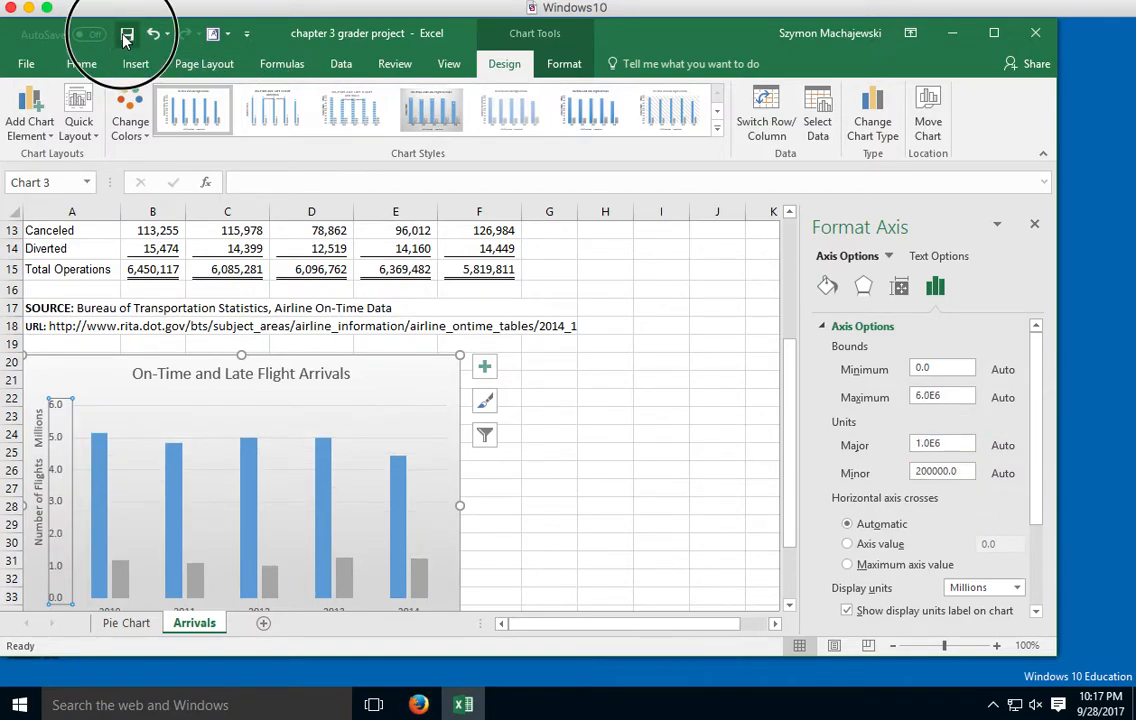
pyautogui.click(126, 34)
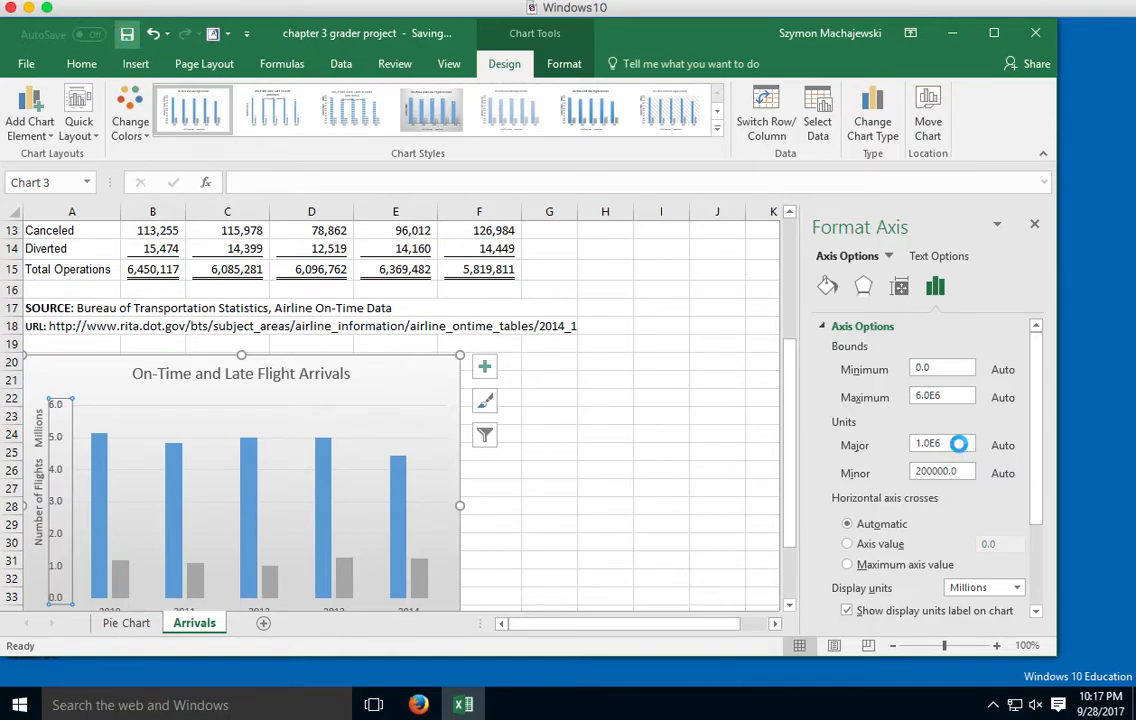
pyautogui.click(941, 444)
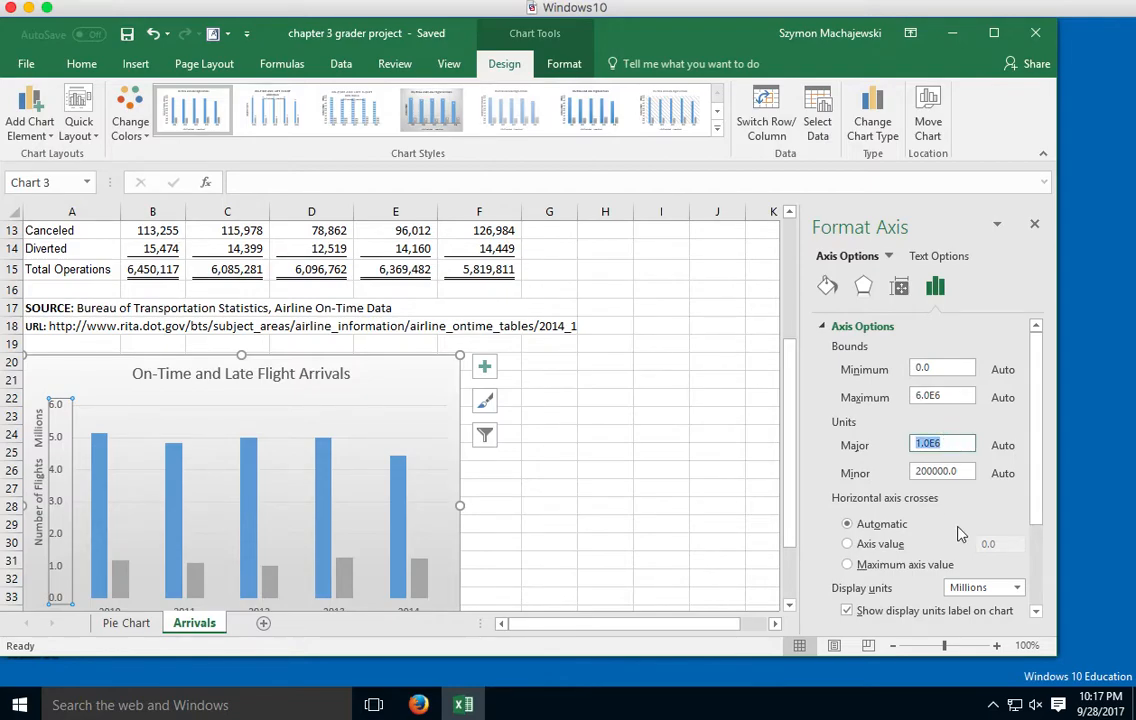
pyautogui.write('500000.0')
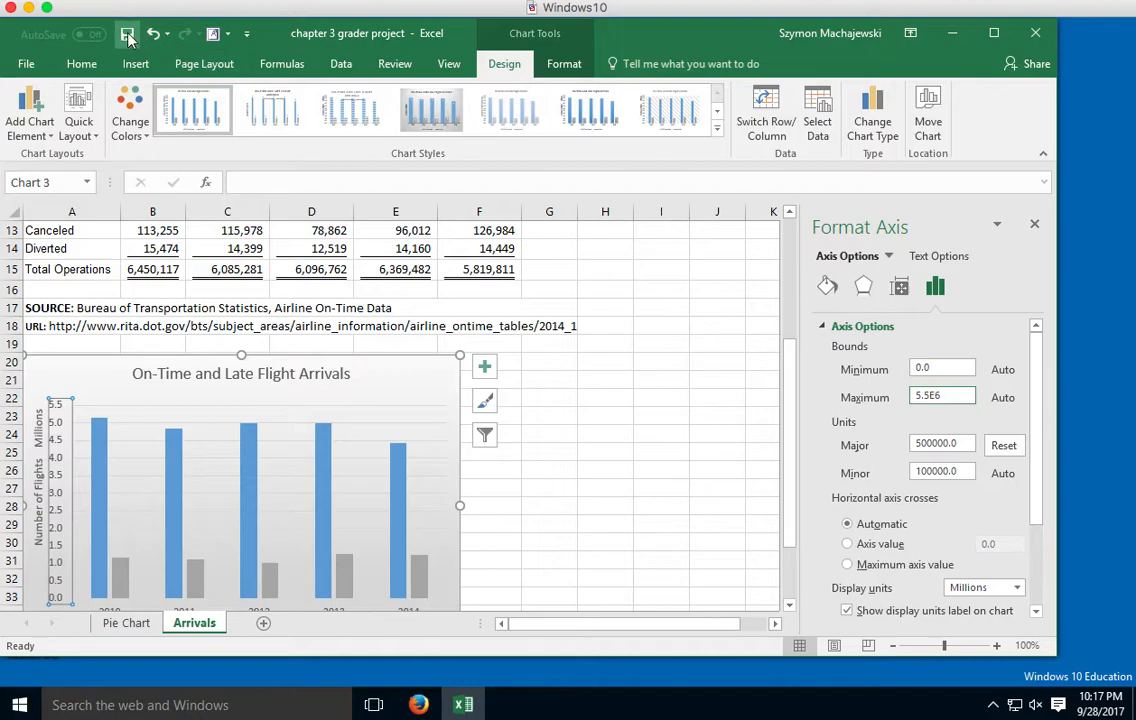
pyautogui.click(127, 33)
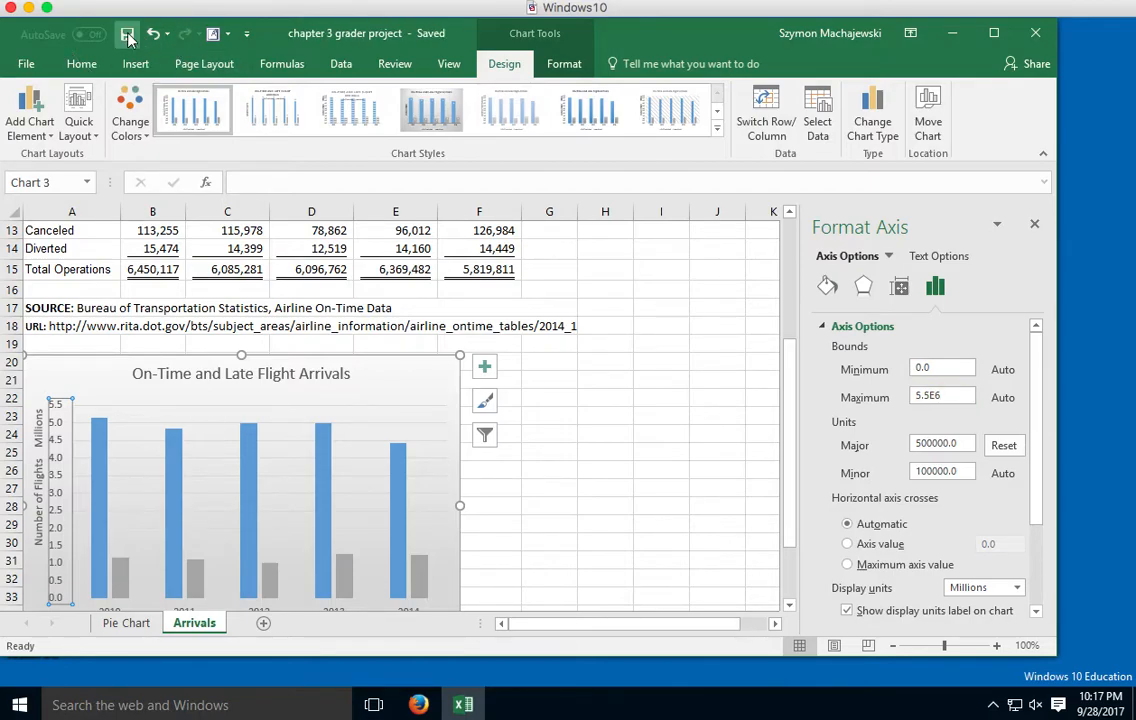
pyautogui.moveTo(912, 465)
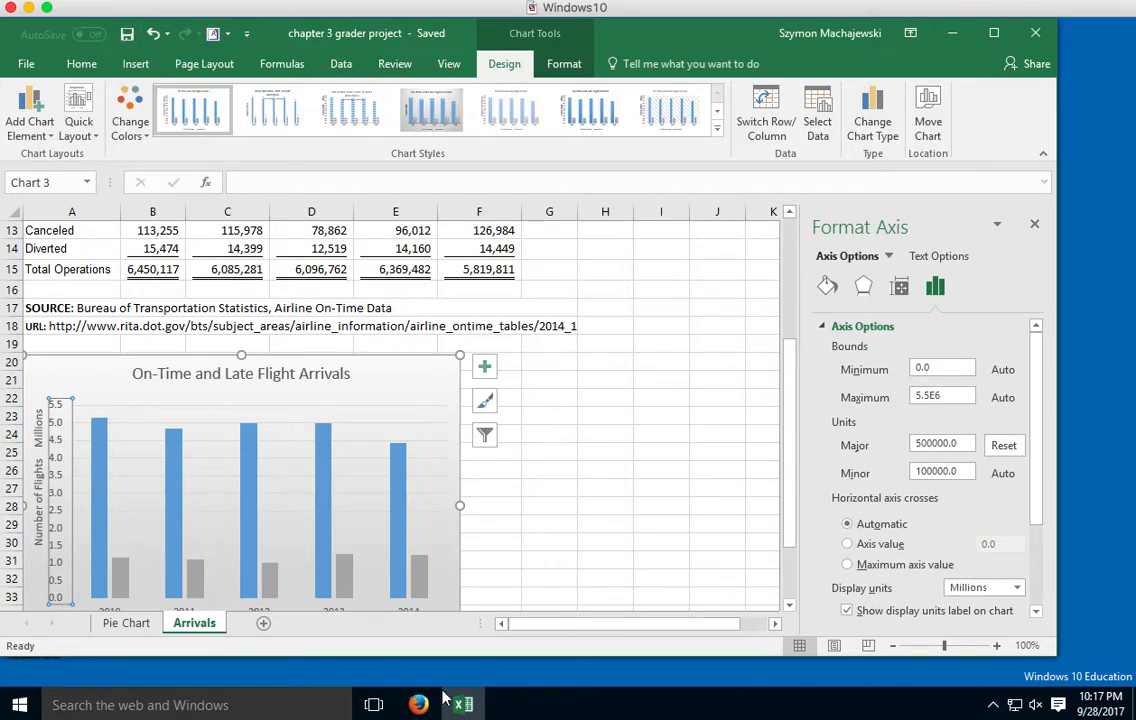
pyautogui.moveTo(424, 700)
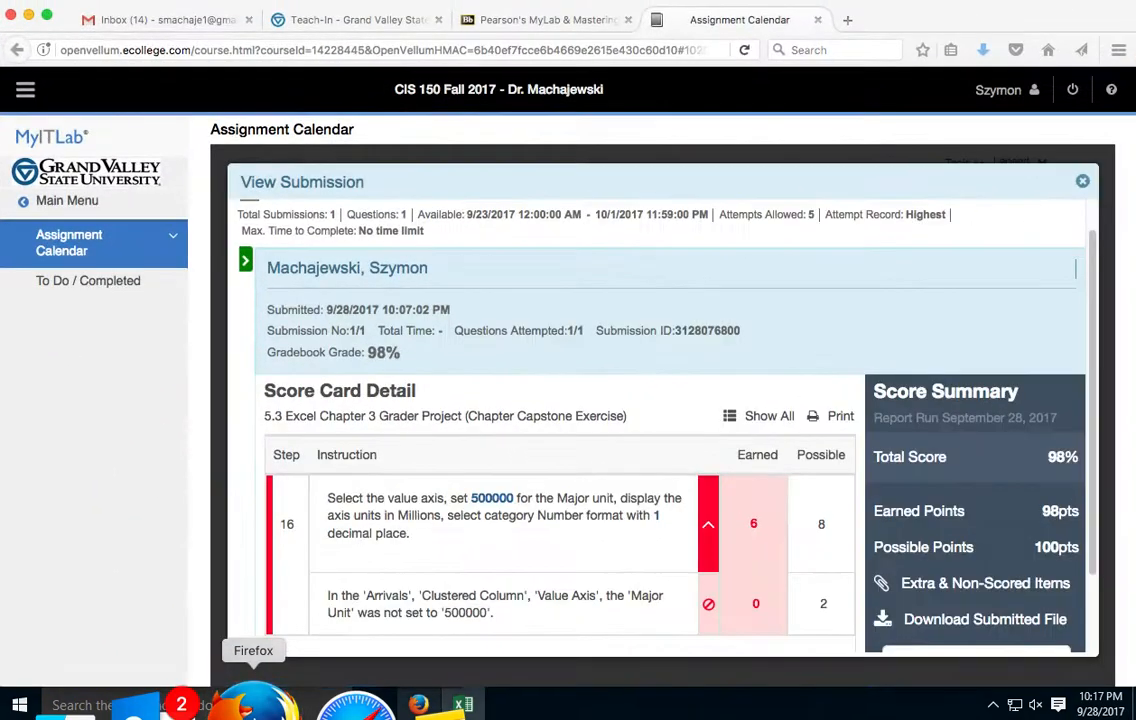
# - Close the 98% report, dismiss the no-attempts message, and open the Grader Project assignment
pyautogui.click(1081, 180)
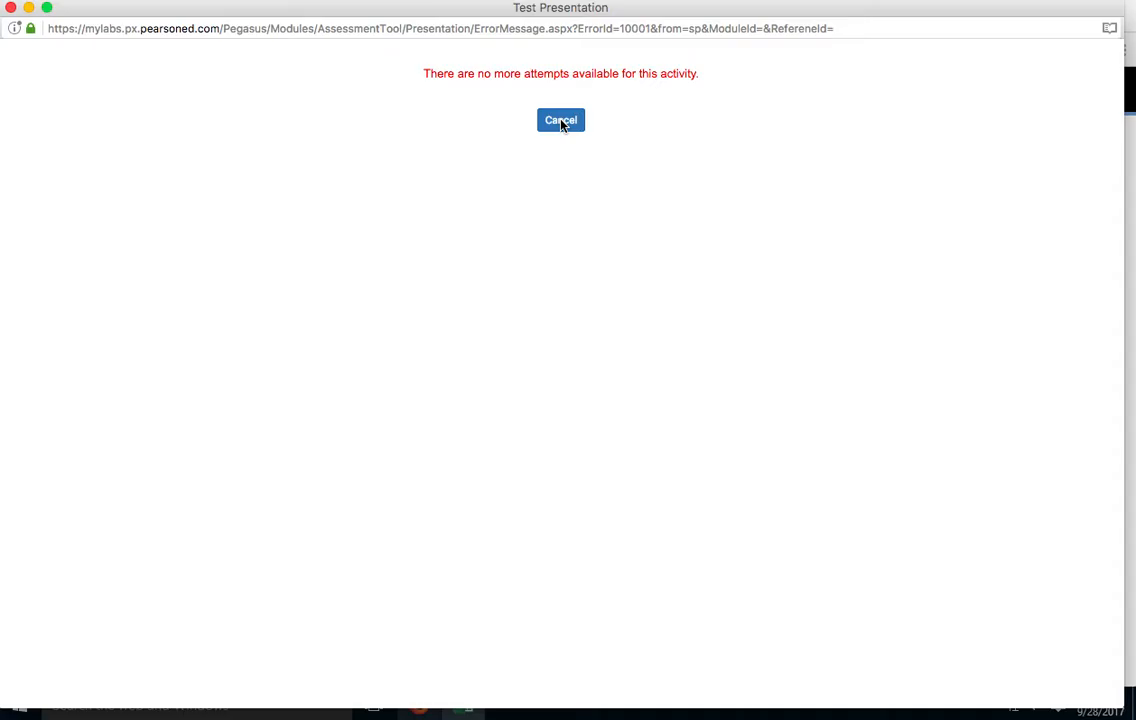
pyautogui.click(560, 119)
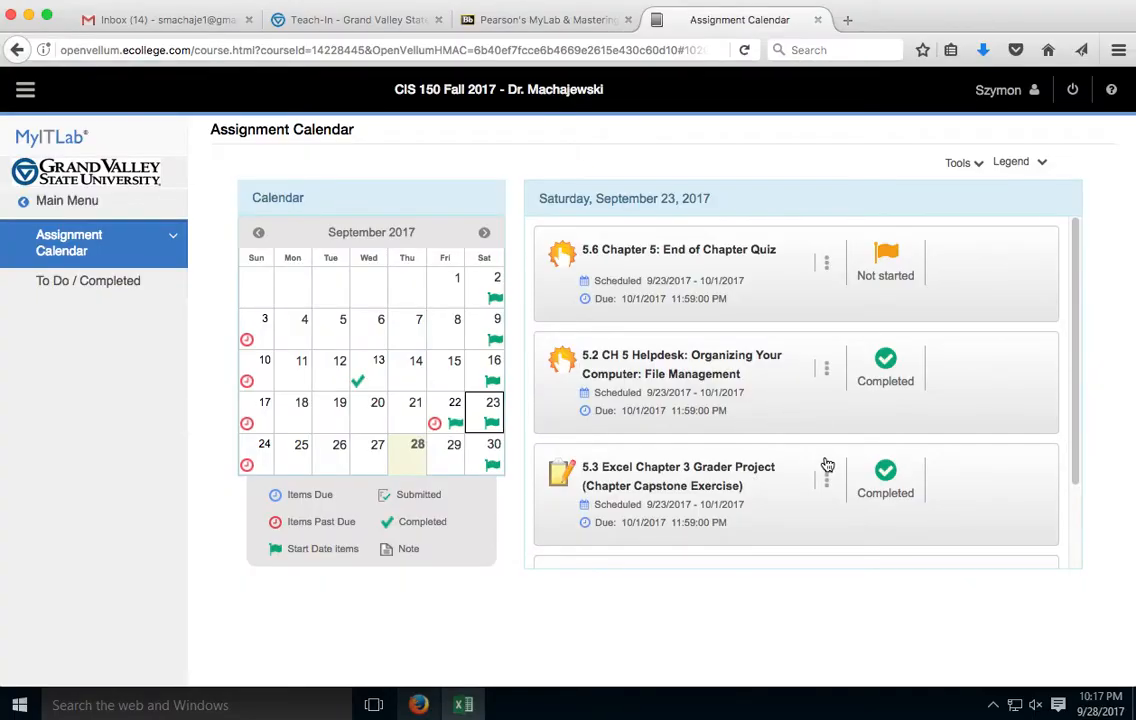
pyautogui.click(824, 470)
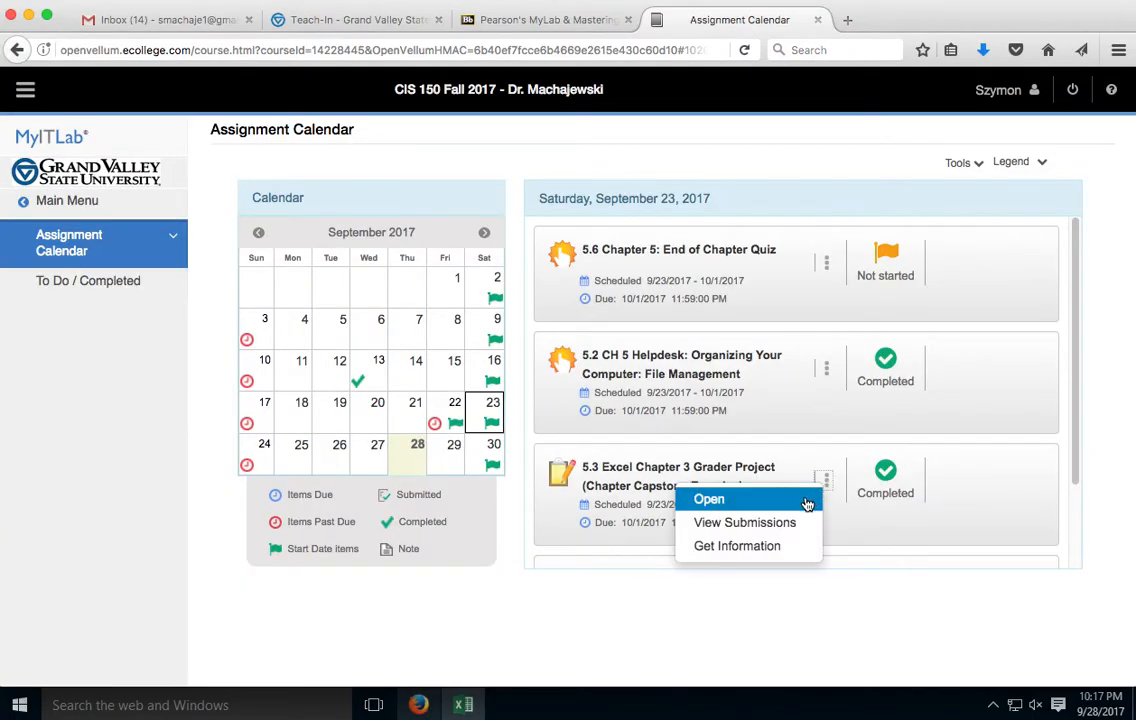
pyautogui.click(709, 499)
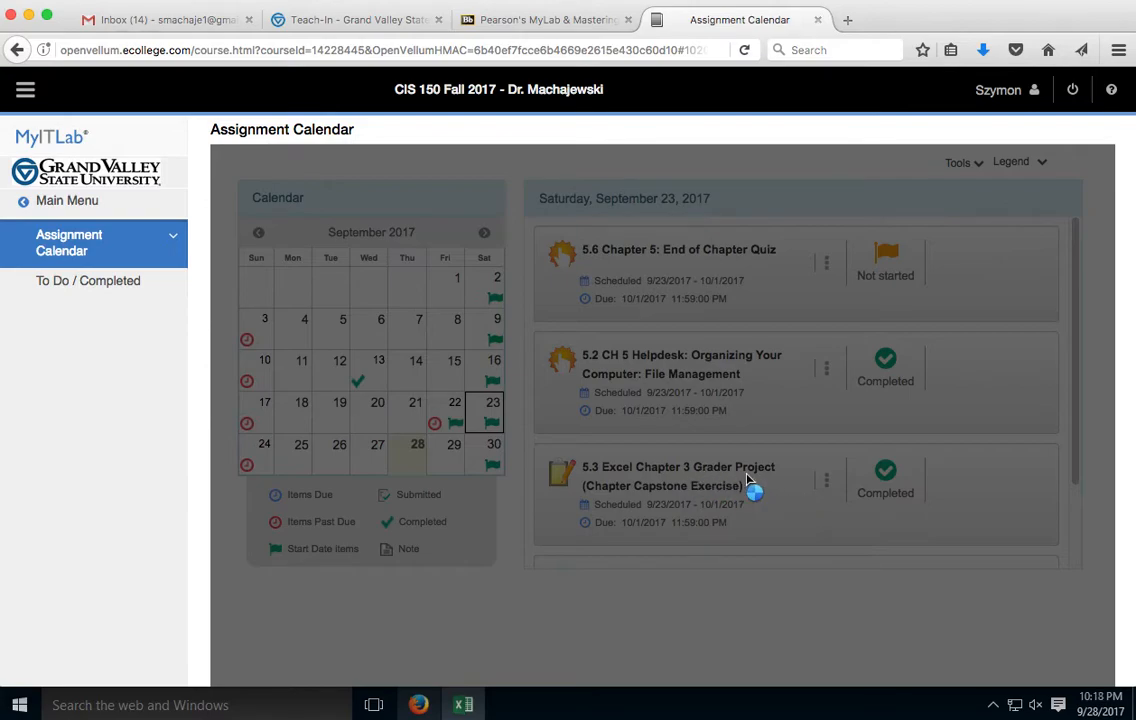
pyautogui.click(681, 466)
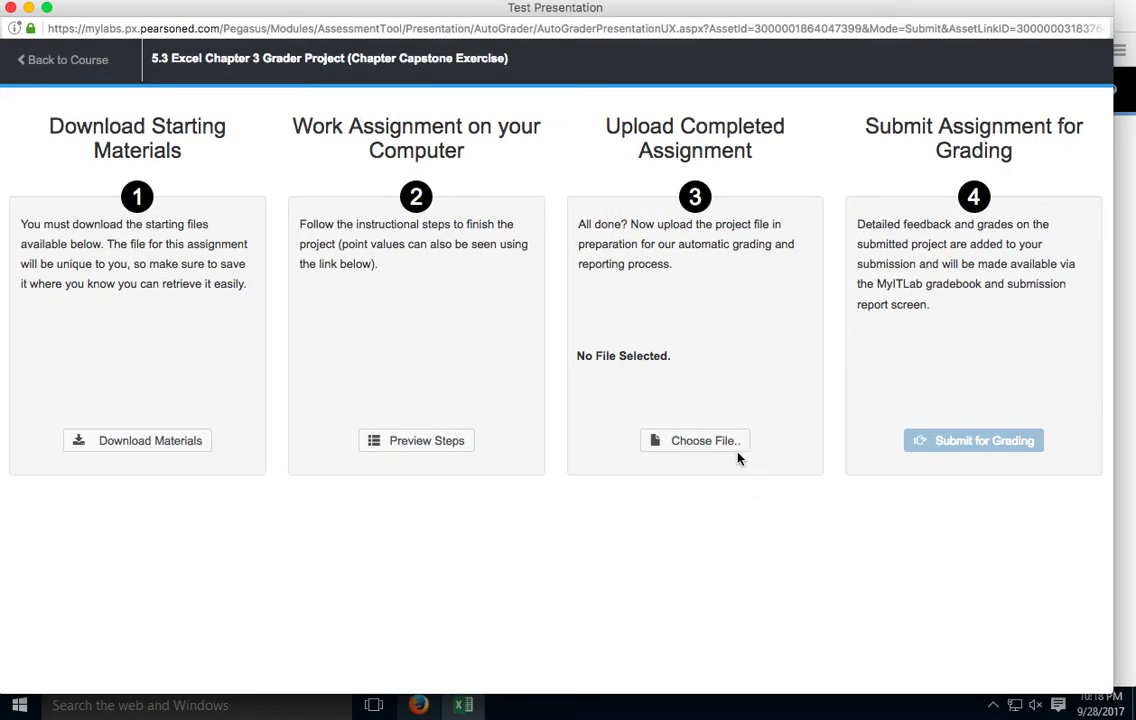
# - Upload chapter 3 grader project.xlsx and submit it for grading
pyautogui.click(695, 440)
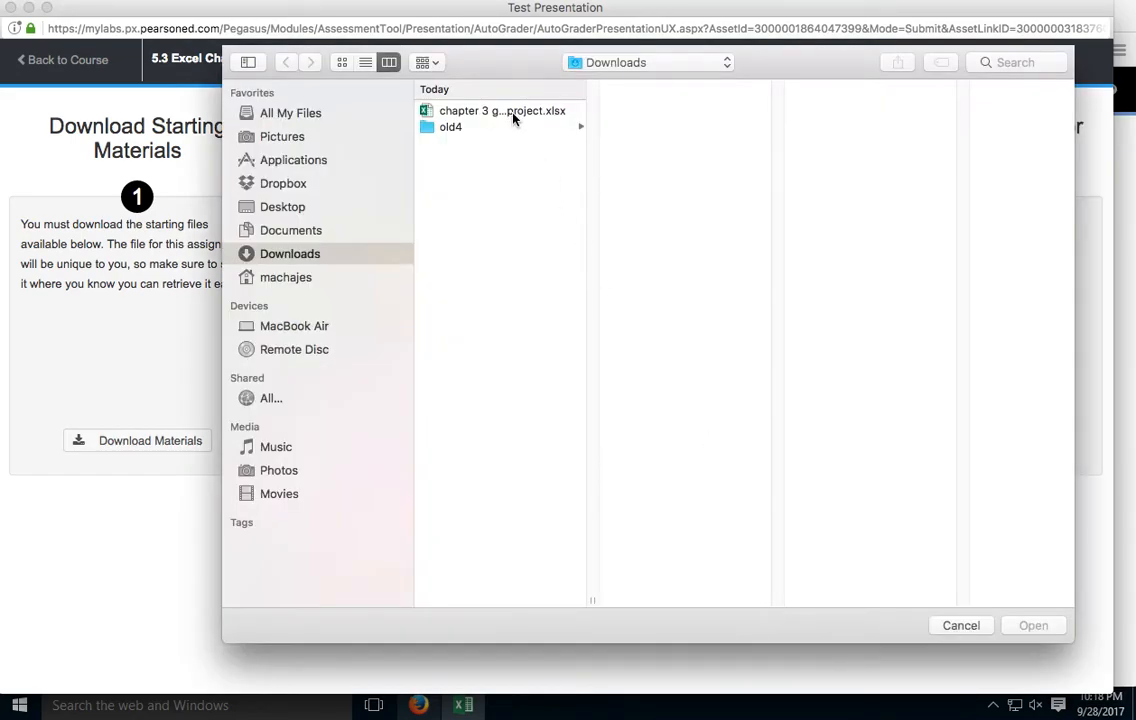
pyautogui.click(1033, 625)
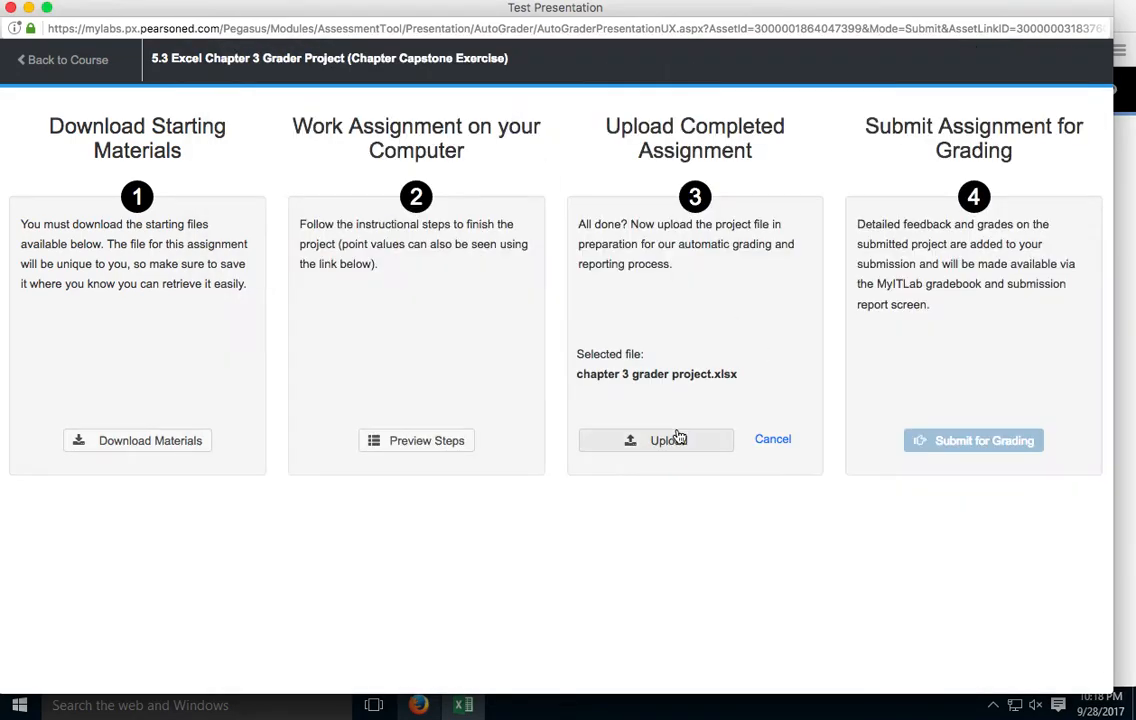
pyautogui.click(656, 440)
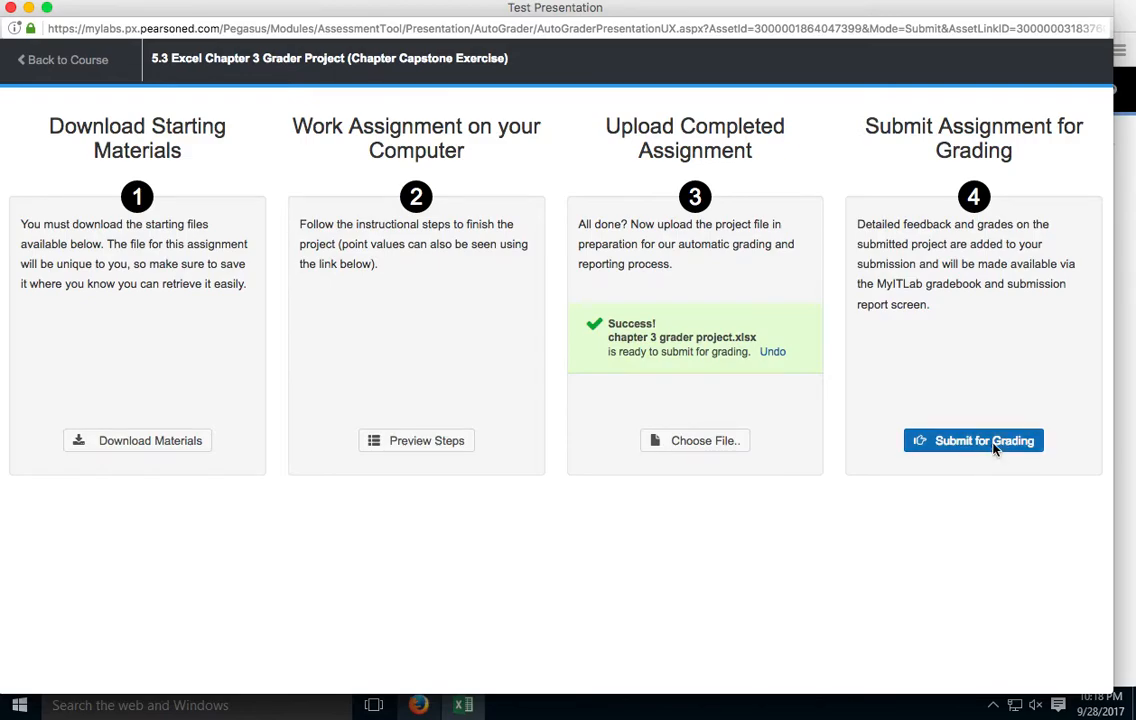
pyautogui.click(973, 440)
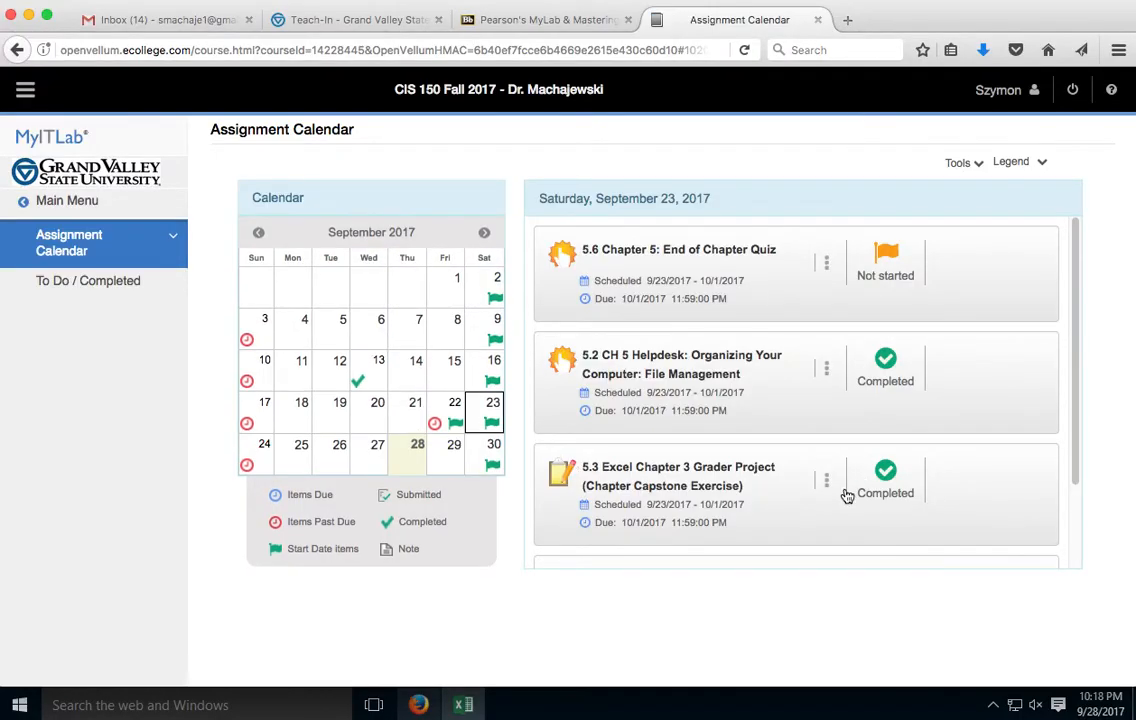
# - View the Grader Project's submissions and scroll to the 100% score card
pyautogui.click(823, 477)
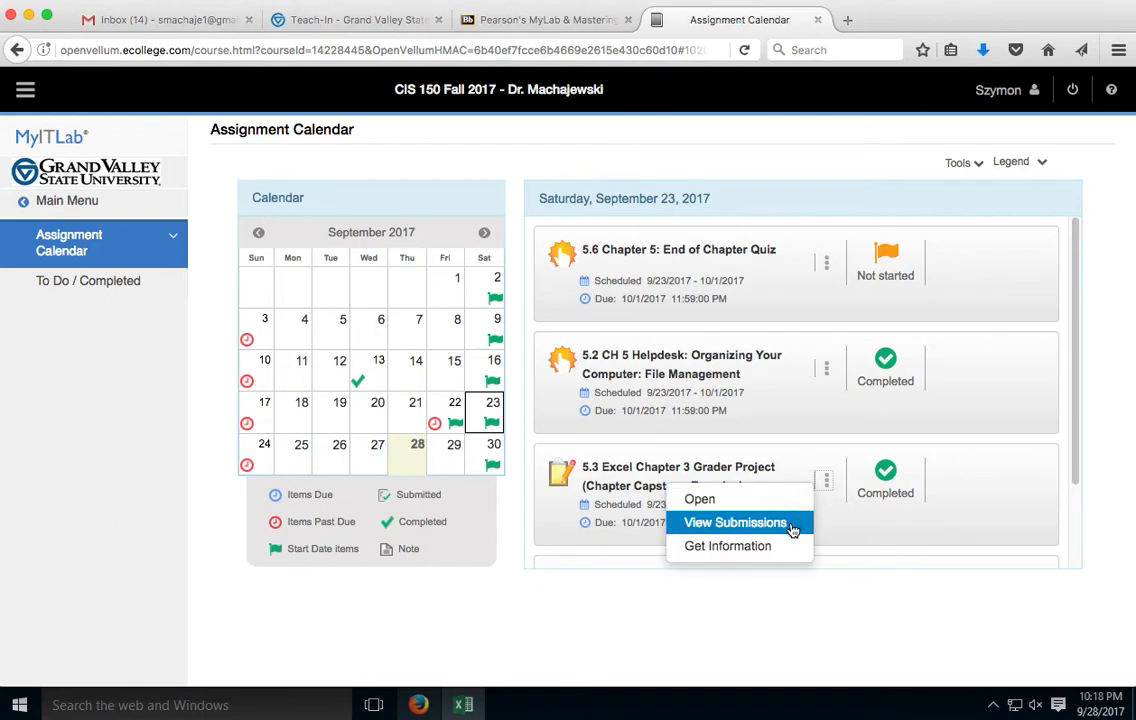
pyautogui.click(734, 522)
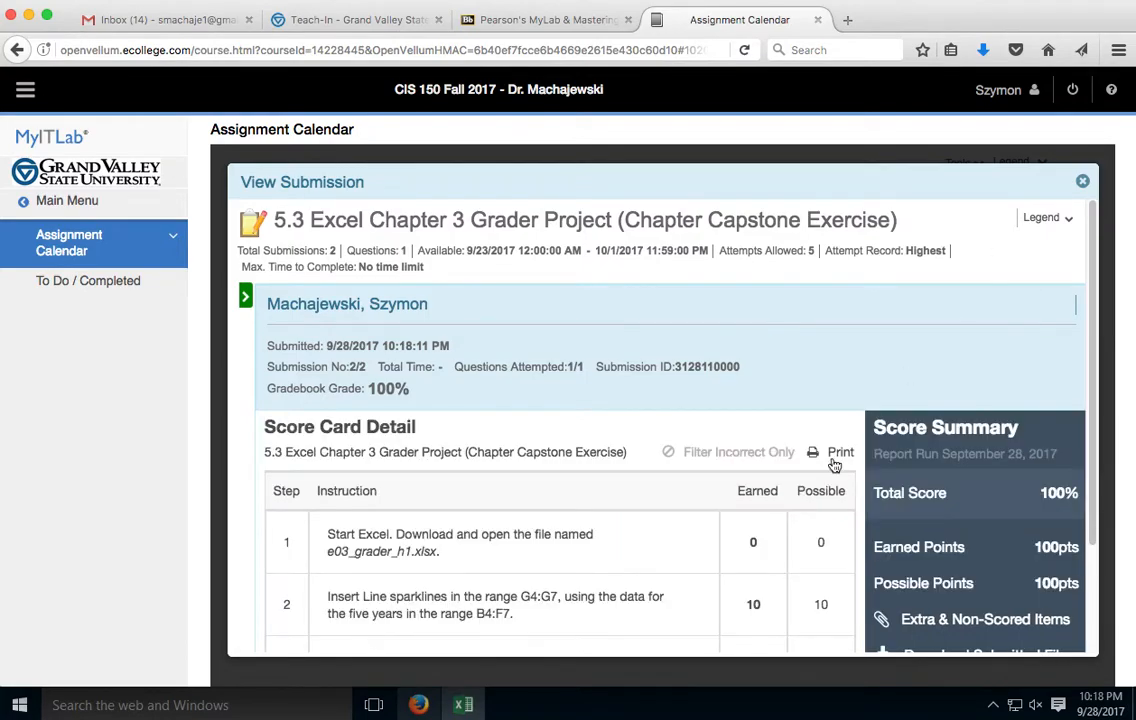
pyautogui.scroll(-3)
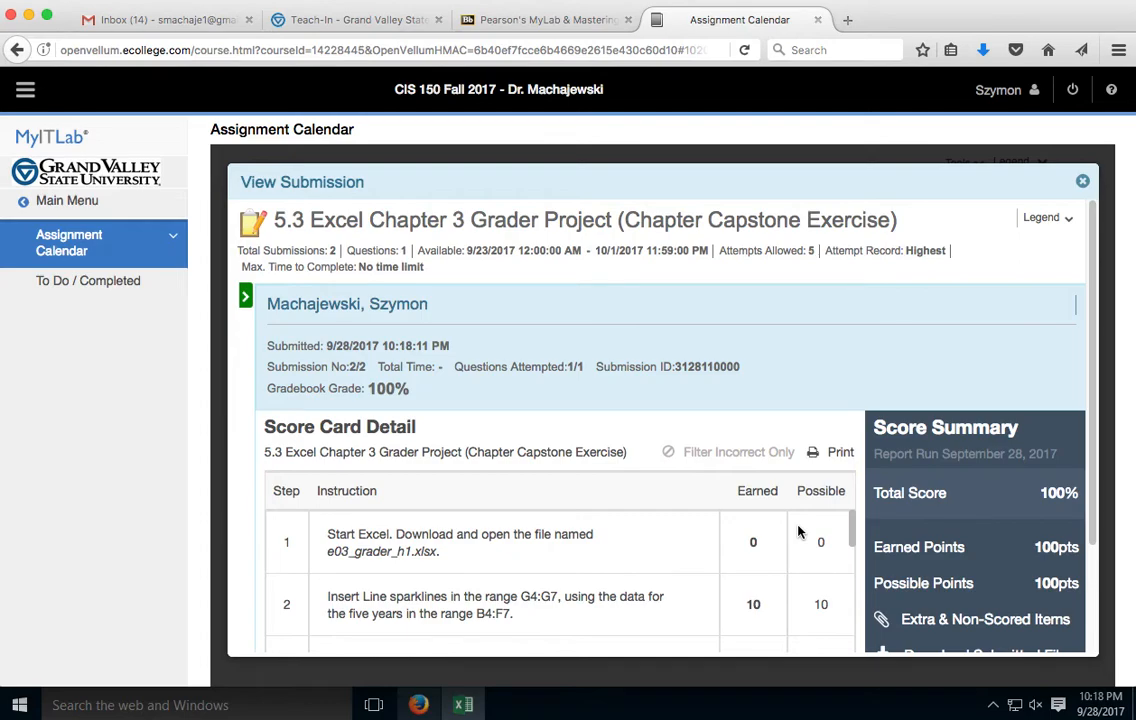
pyautogui.moveTo(560, 342)
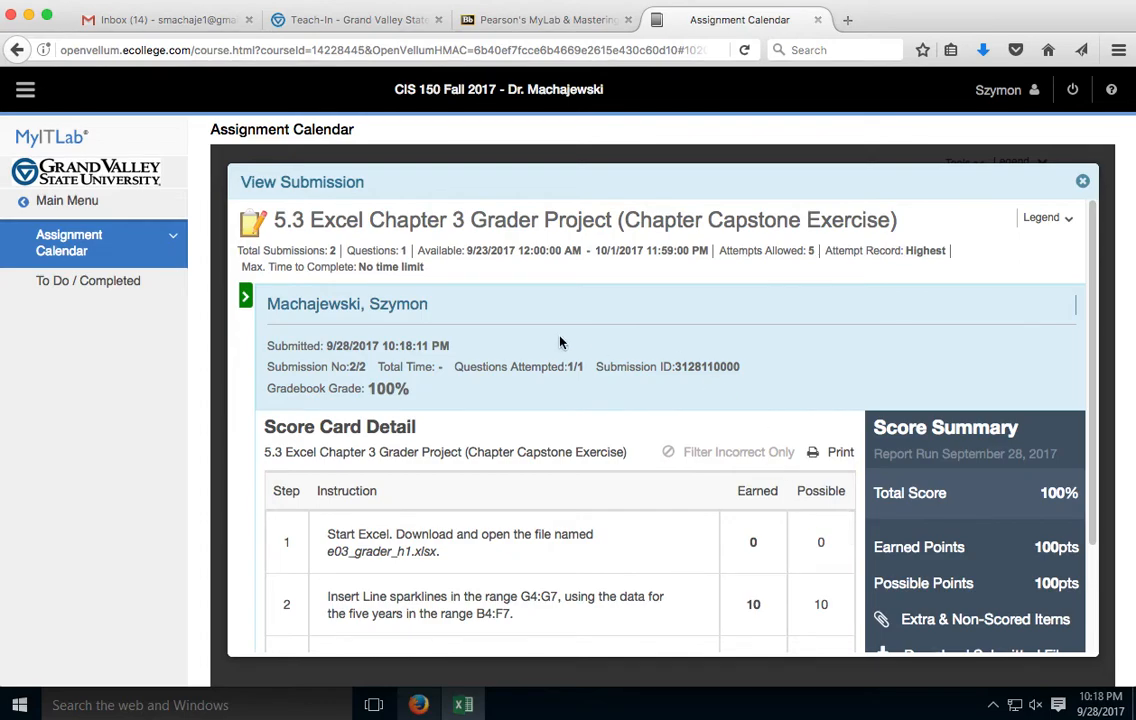